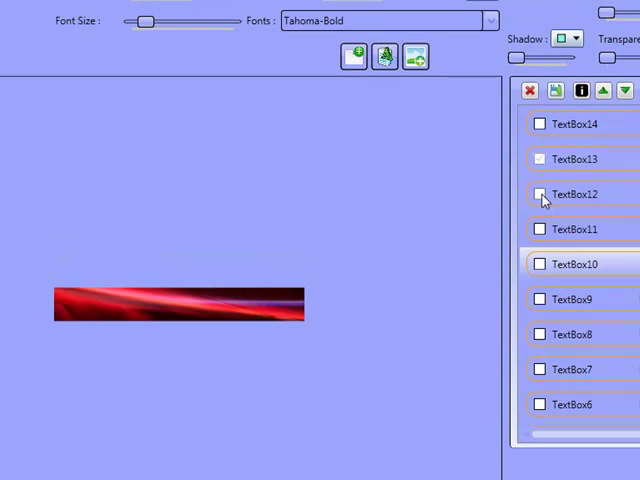
Show the TextBox layers so '14 Day Coaching' appears over the red banner
left_click(540, 228)
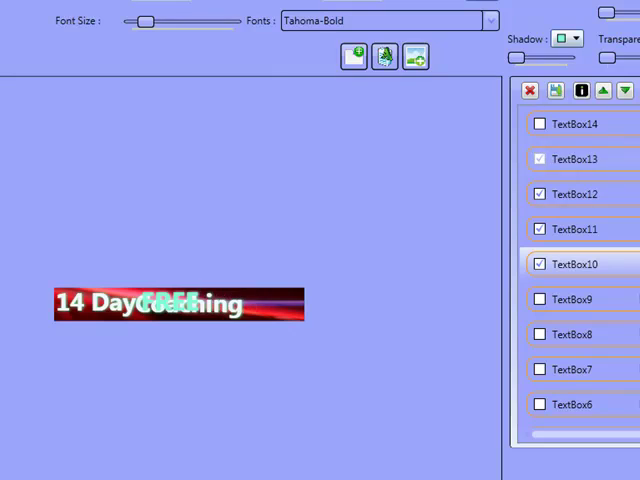
left_click(540, 160)
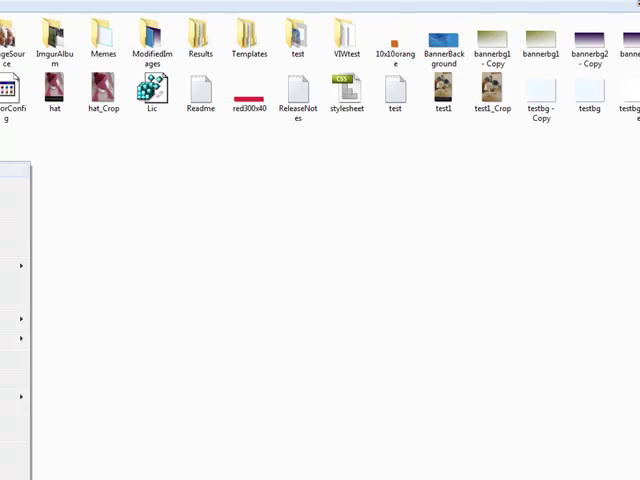
left_click(444, 56)
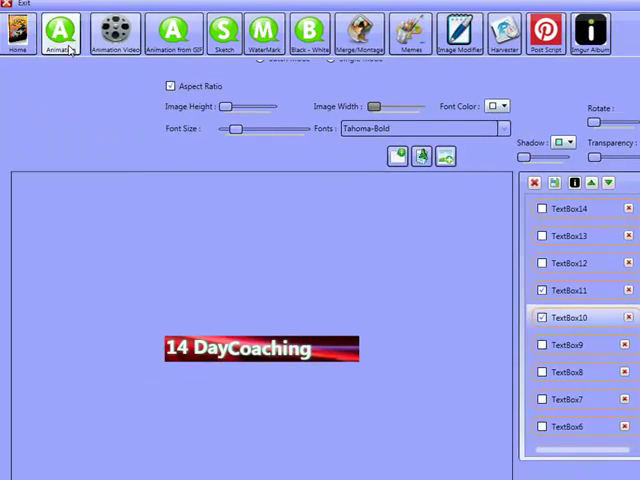
Switch to Animated mode to list the 12 banner frames in the timeline
left_click(112, 32)
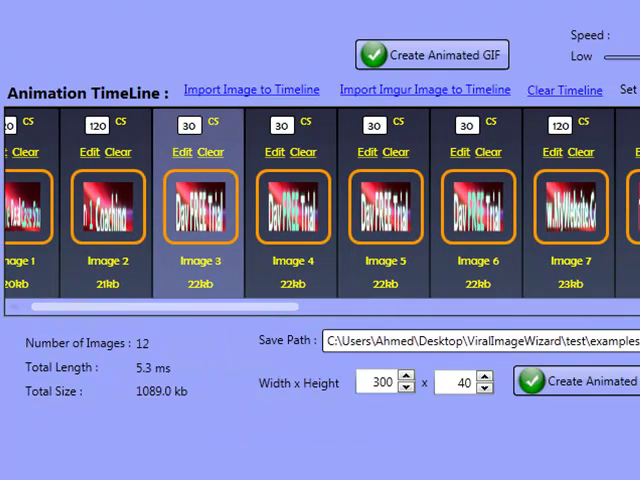
left_click(196, 208)
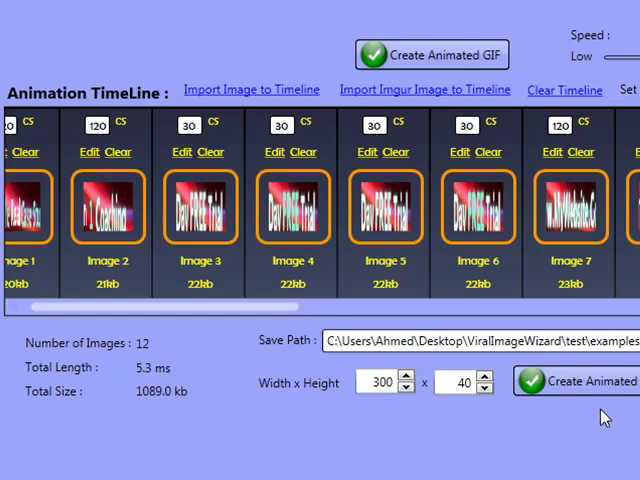
mouse_move(592, 418)
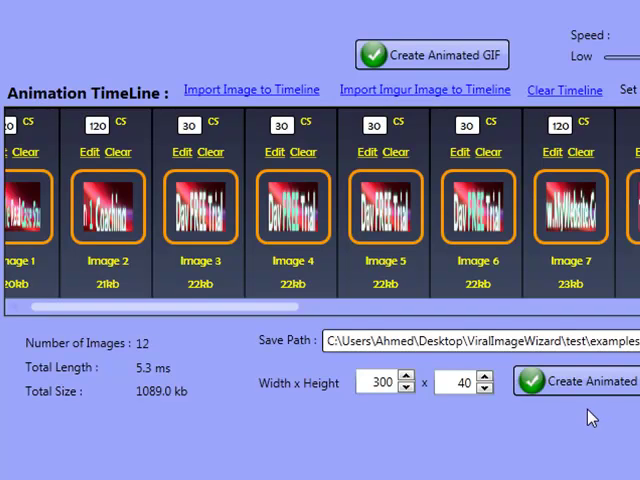